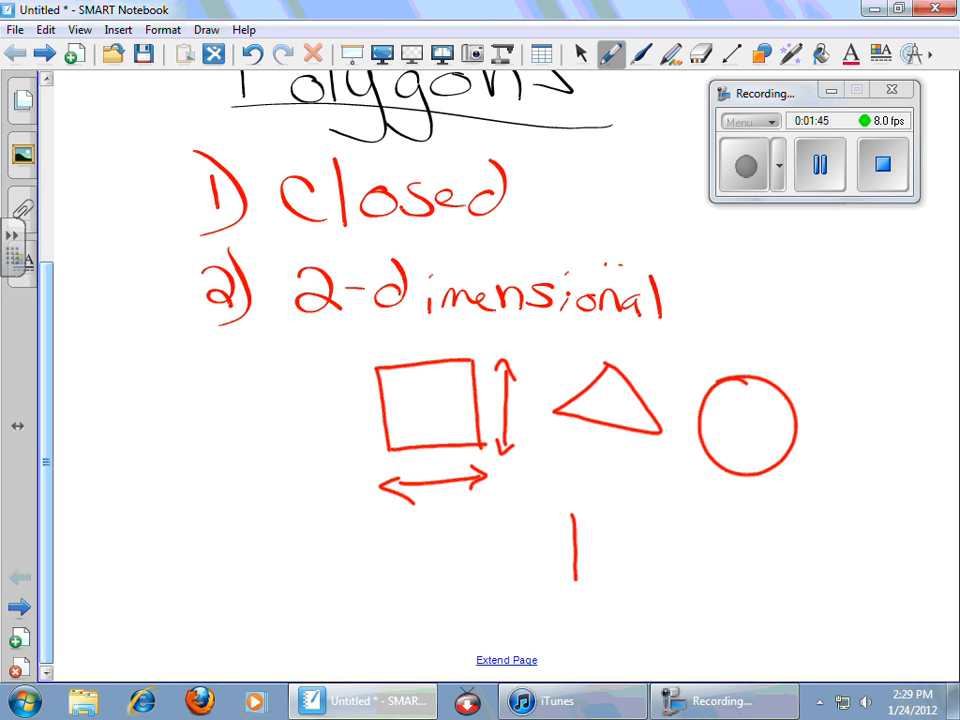
Step: Erase the shape sketches below the definitions and handwrite the third list point '3)'
left_click_drag(572, 520, 620, 580)
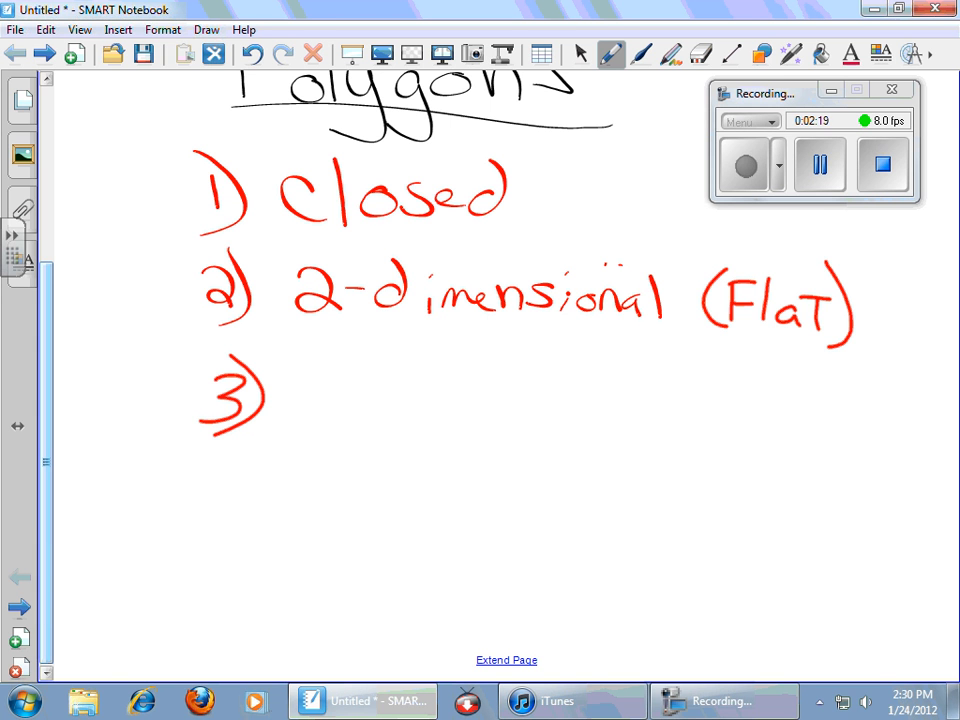
left_click_drag(320, 400, 400, 400)
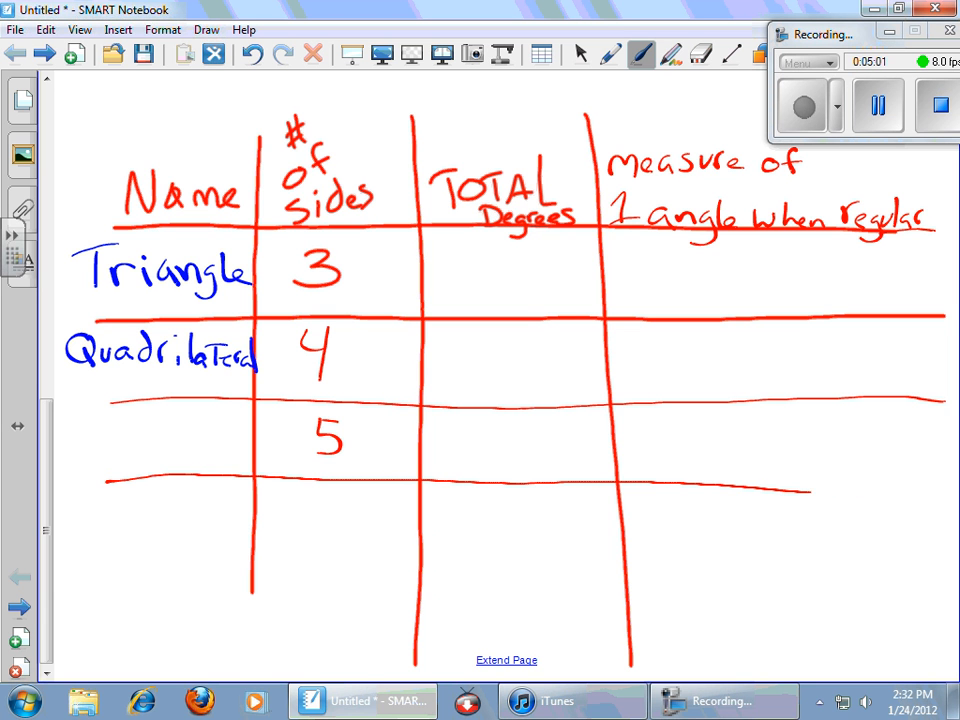
Step: Begin writing the five-sided polygon's name, 'Peni', in its chart row
type("Peni")
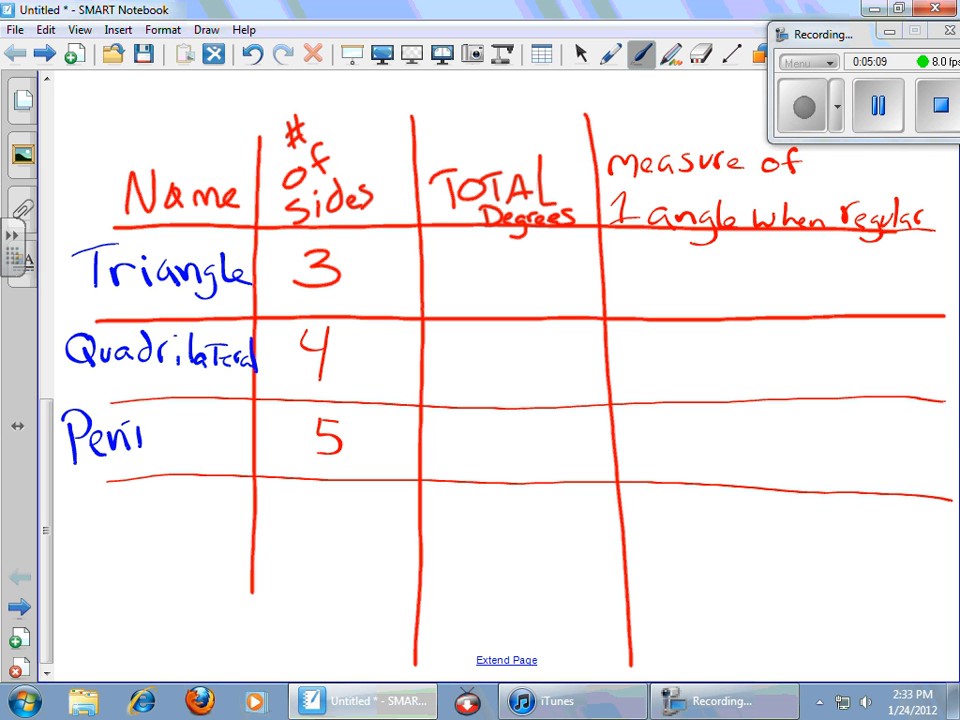
Step: Scroll the page down to reach the Pentagon and Hexagon rows of the chart
scroll("down", 3)
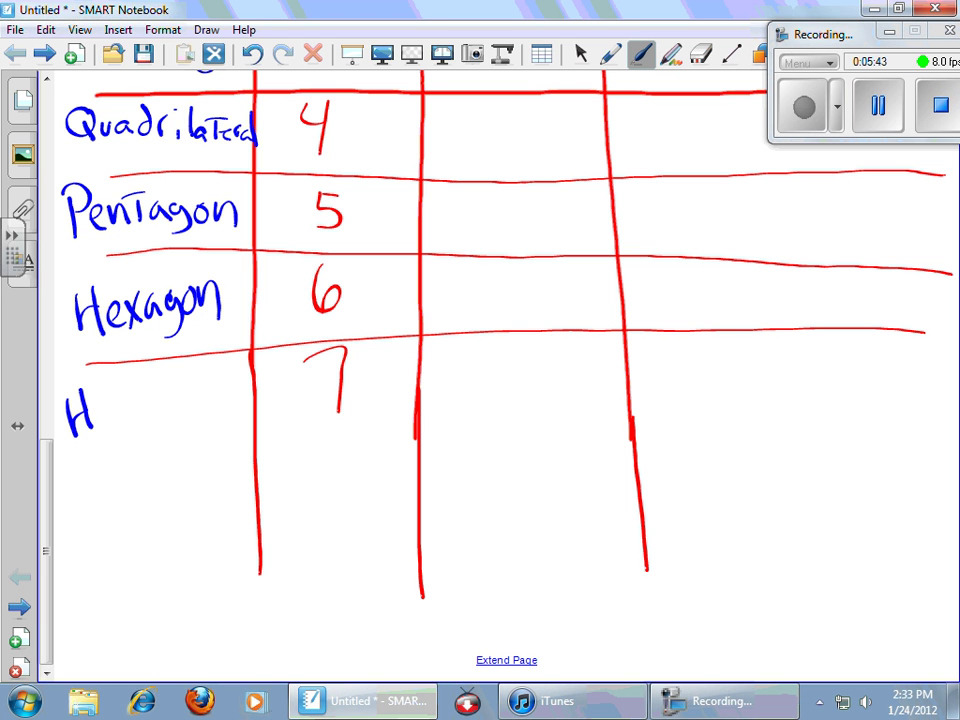